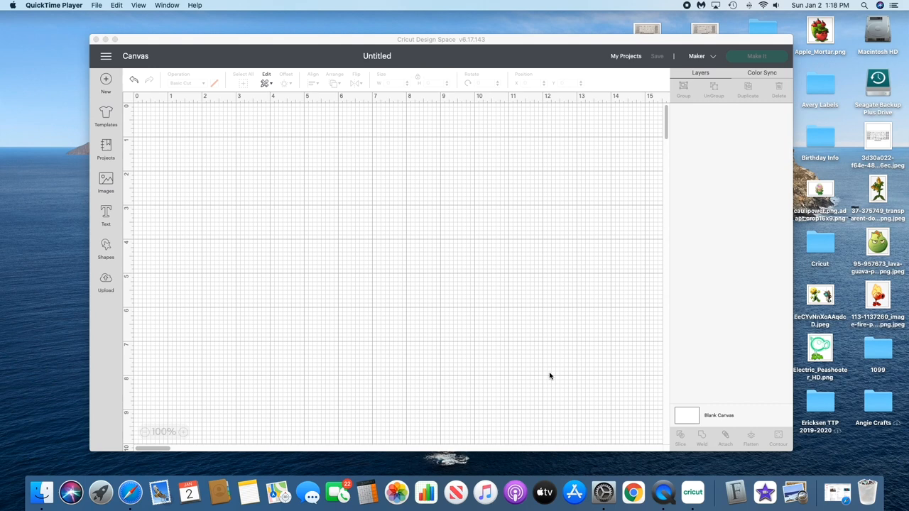
mouse_move(350, 197)
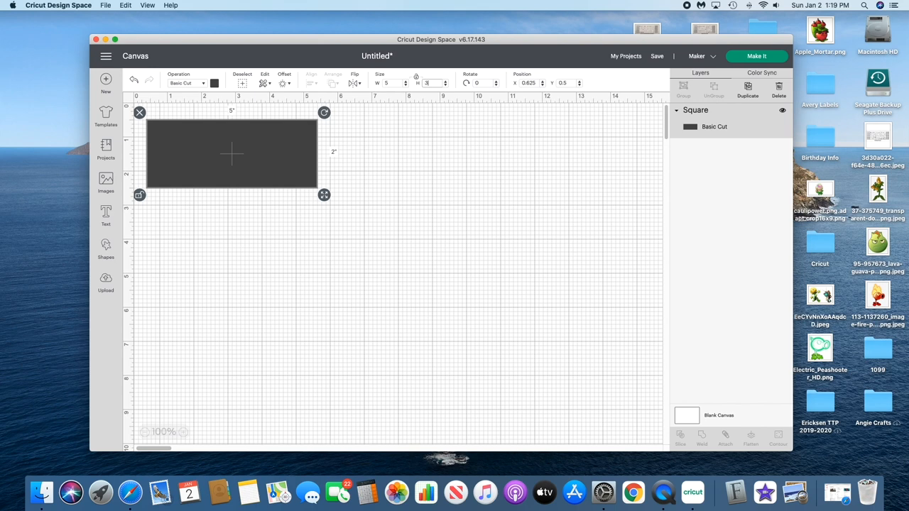
- Size a white rectangle to 5 × 3.5 in and duplicate it below
type("3.5")
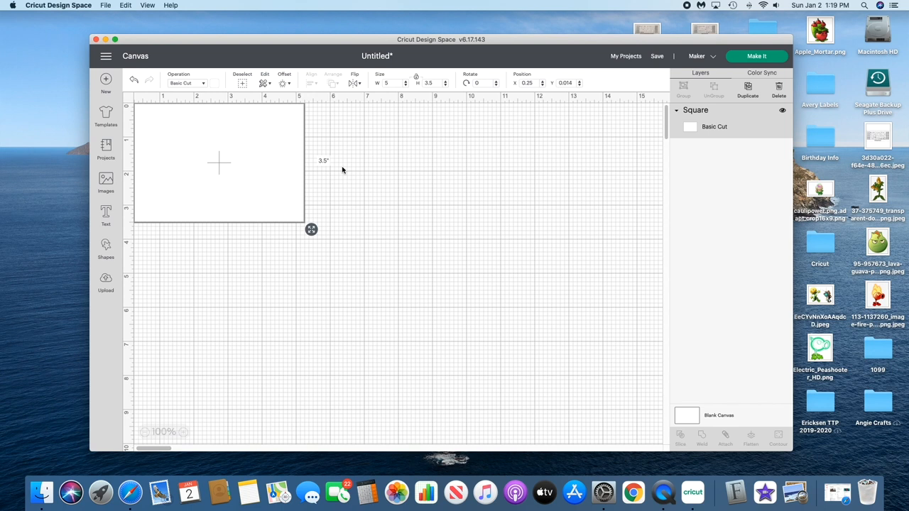
left_click(747, 85)
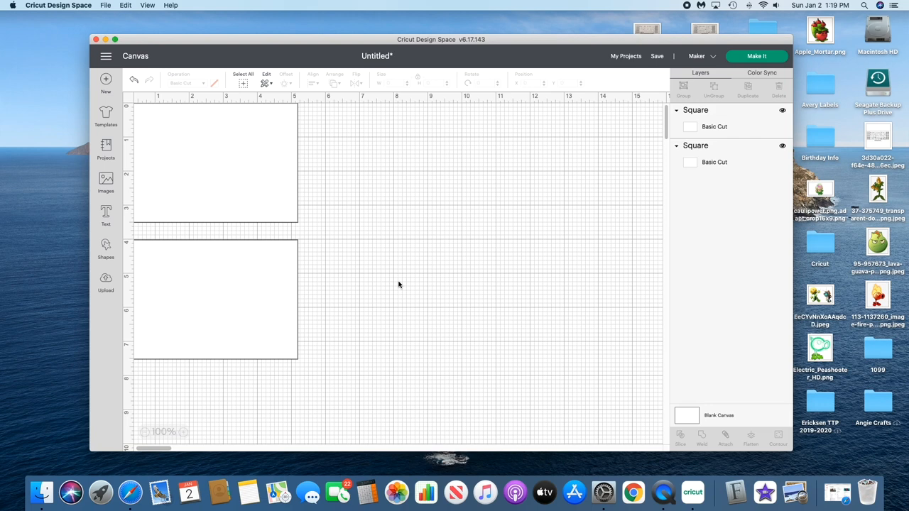
left_click(218, 157)
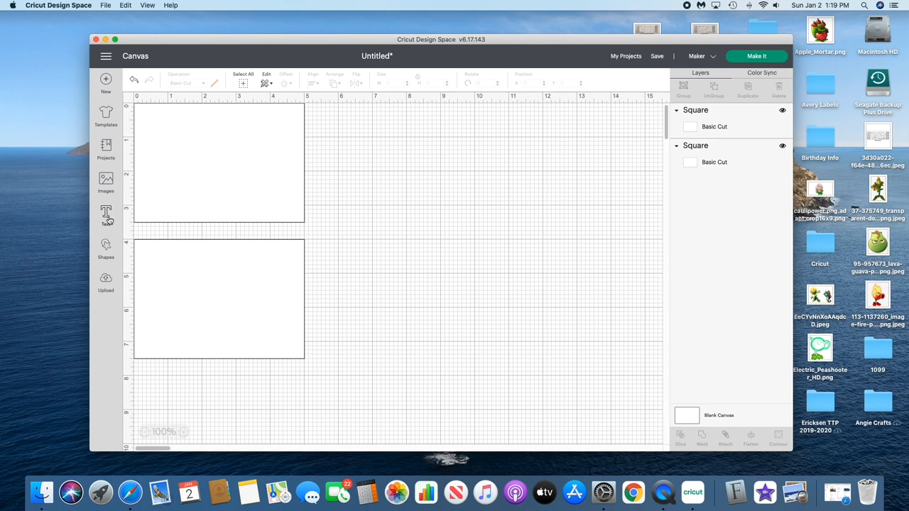
- Add the 'Crafts… 123 Crafty' return address text and shrink it to fit the envelope
left_click(105, 215)
type("Angie")
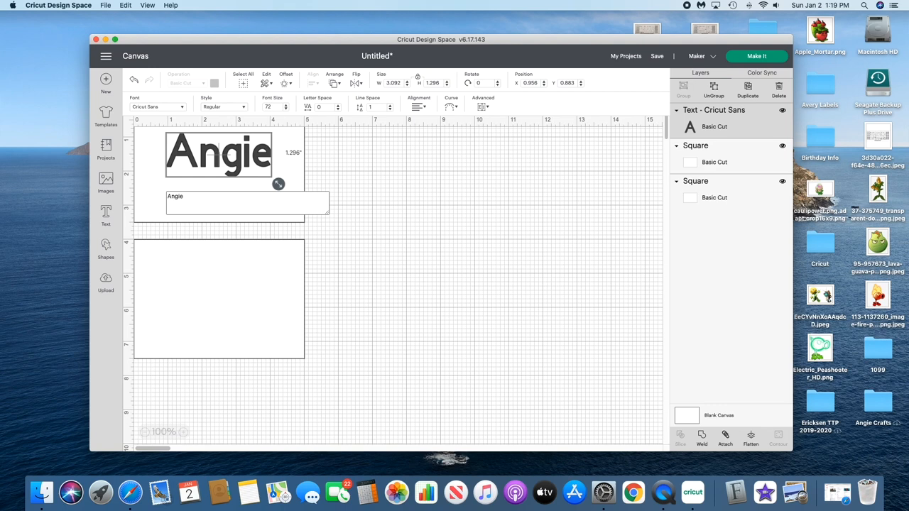
type("Crafts")
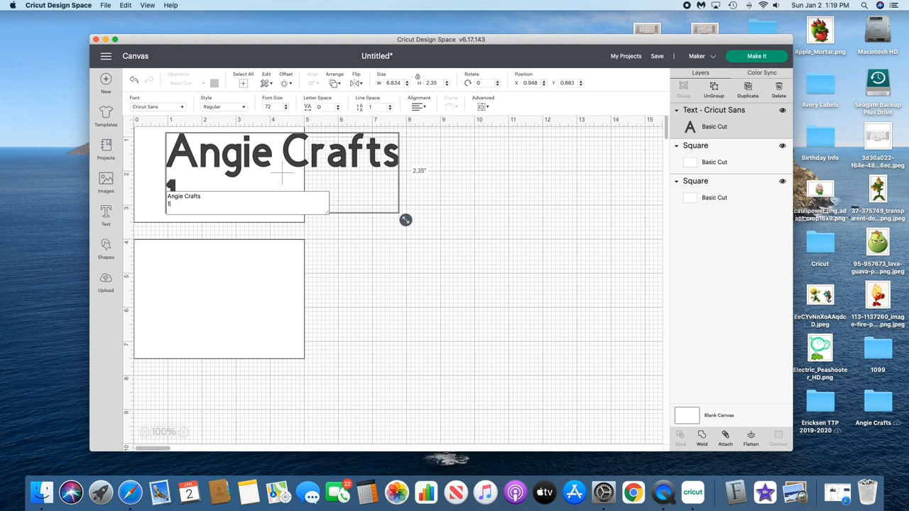
type("123 Crafty Lane")
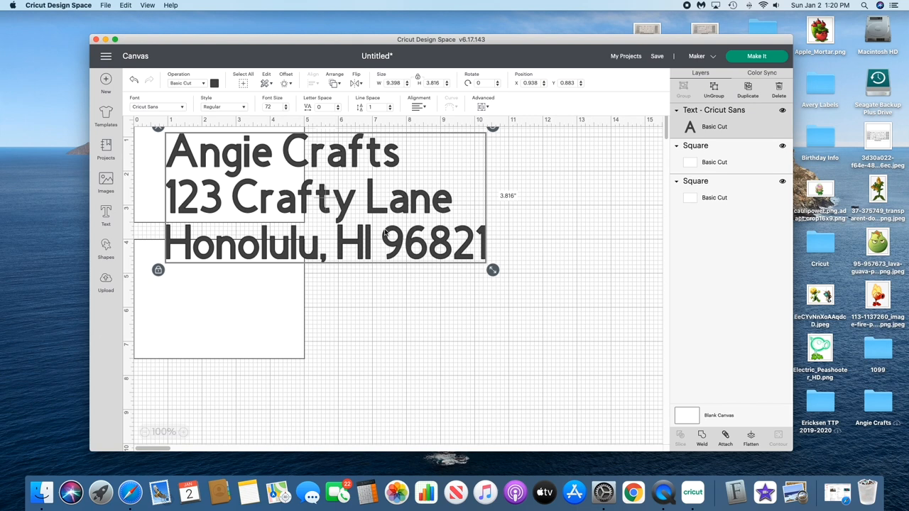
left_click_drag(491, 270, 261, 270)
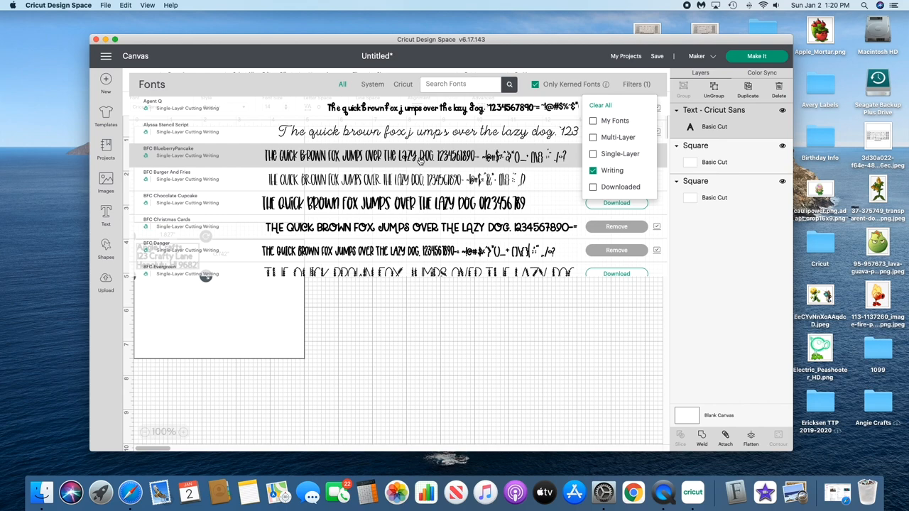
- Scroll through the Writing-filtered font list to find a pen font
scroll("down", 3)
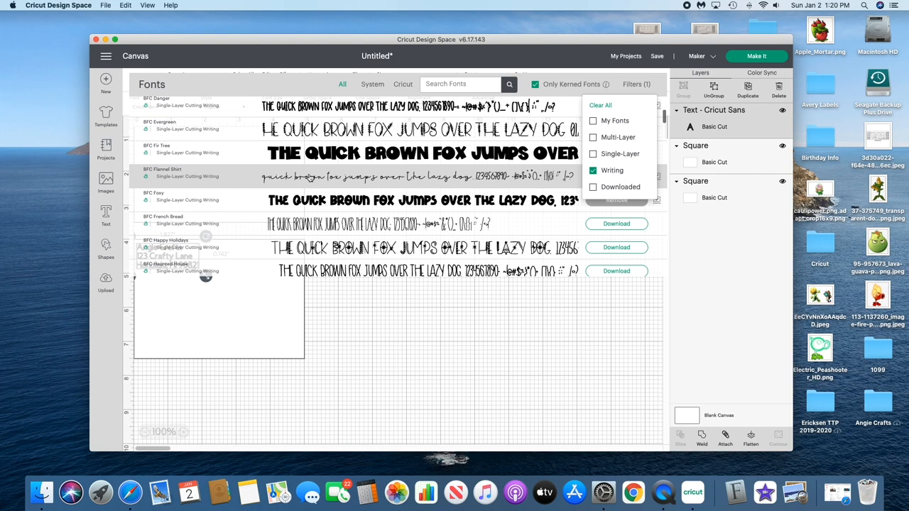
scroll("down", 3)
type("HOnolulu, HI 96821")
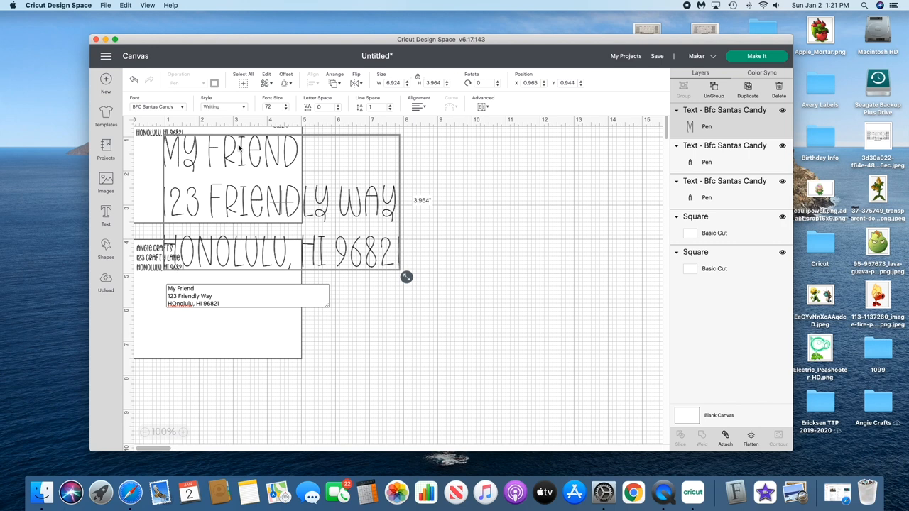
- Shrink the recipient address to envelope size and centre-align its lines
left_click_drag(406, 277, 252, 186)
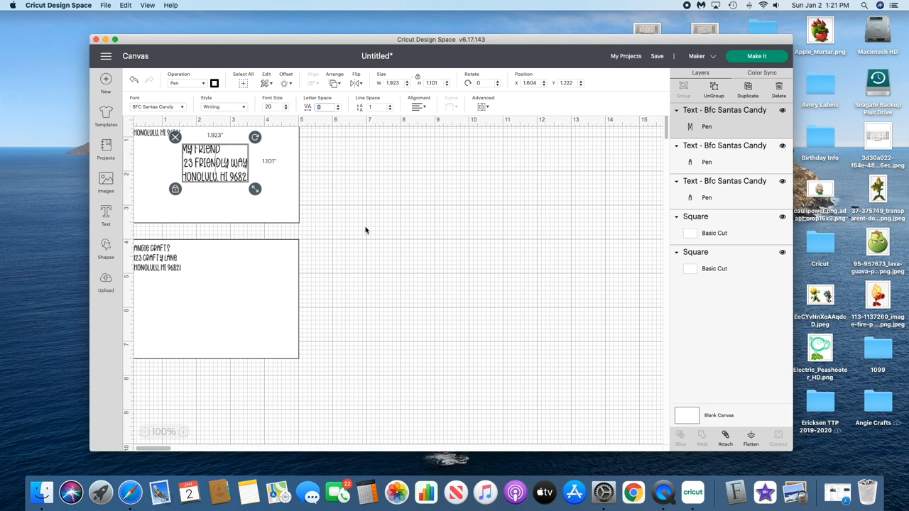
left_click(419, 106)
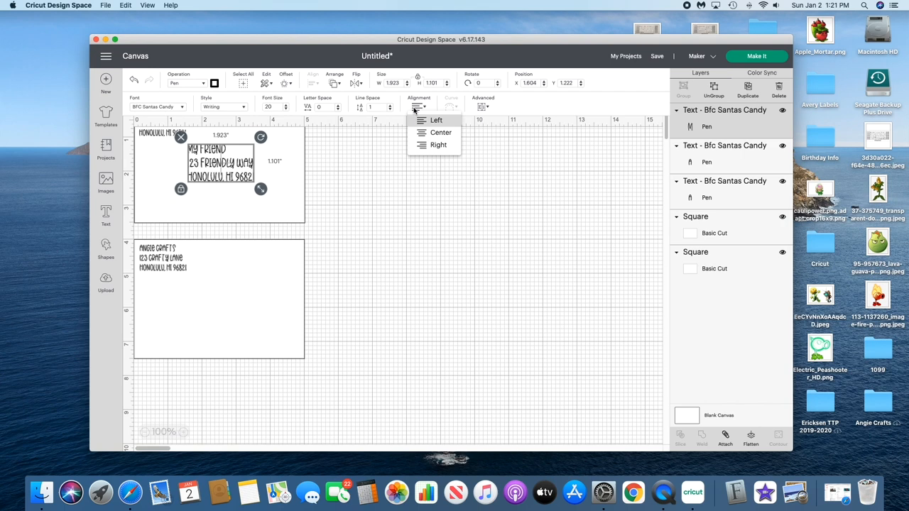
left_click(440, 133)
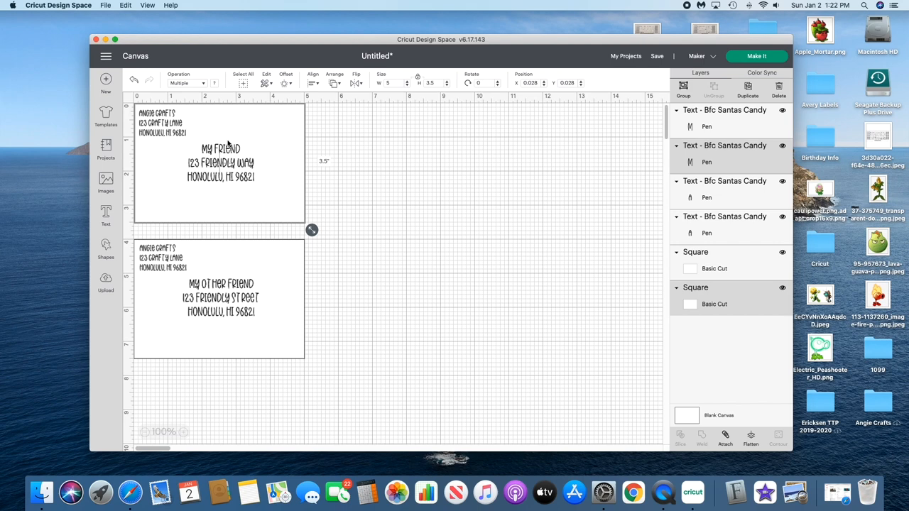
- Select every address and rectangle and attach them together
left_click(313, 75)
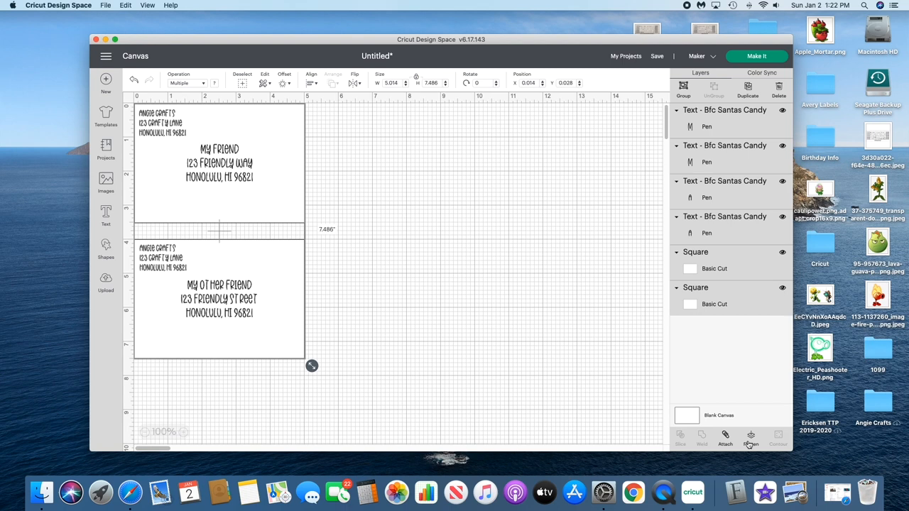
left_click(725, 438)
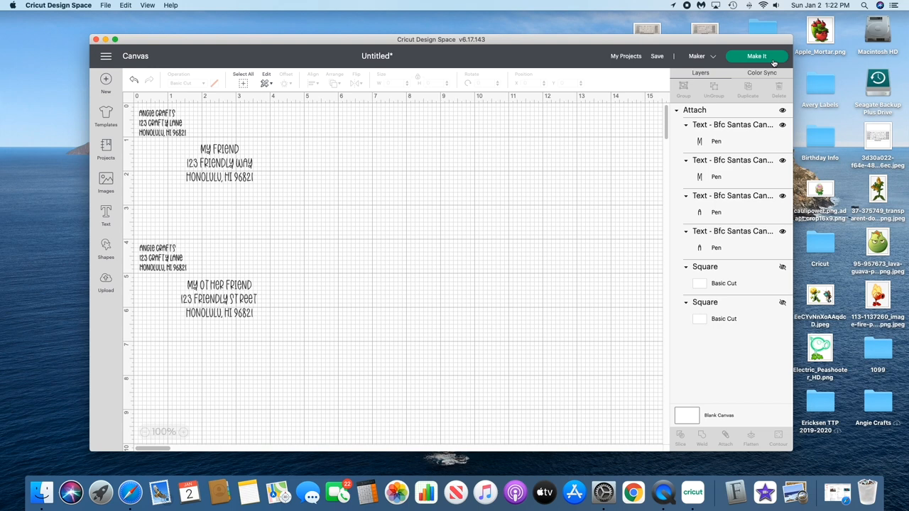
- Send the design to Make and continue past the 12 × 12 in mat preview
left_click(756, 55)
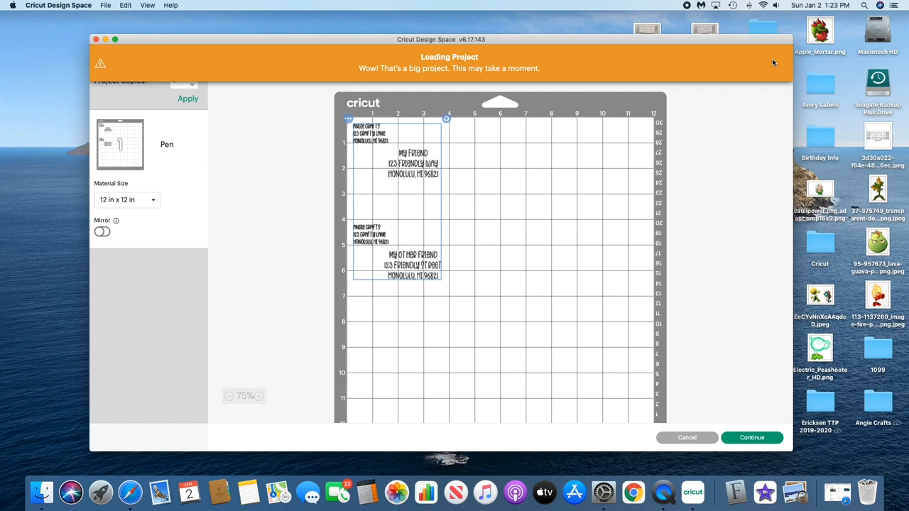
left_click(751, 438)
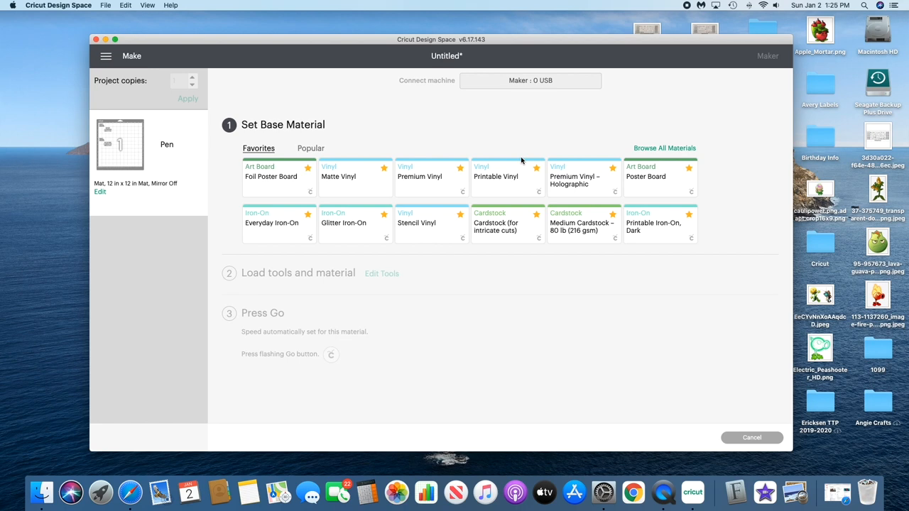
- Search materials for 'copy' and set Copy Paper – 20 lb as the base
left_click(664, 147)
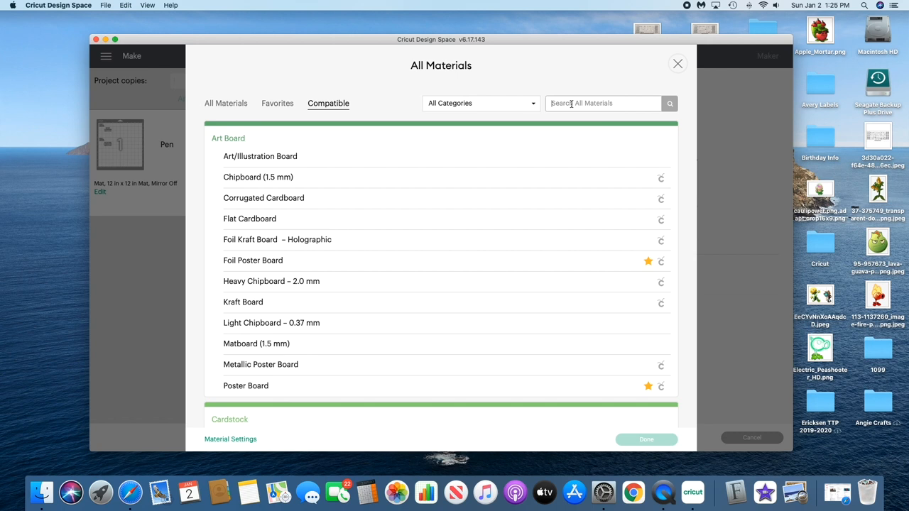
type("copy")
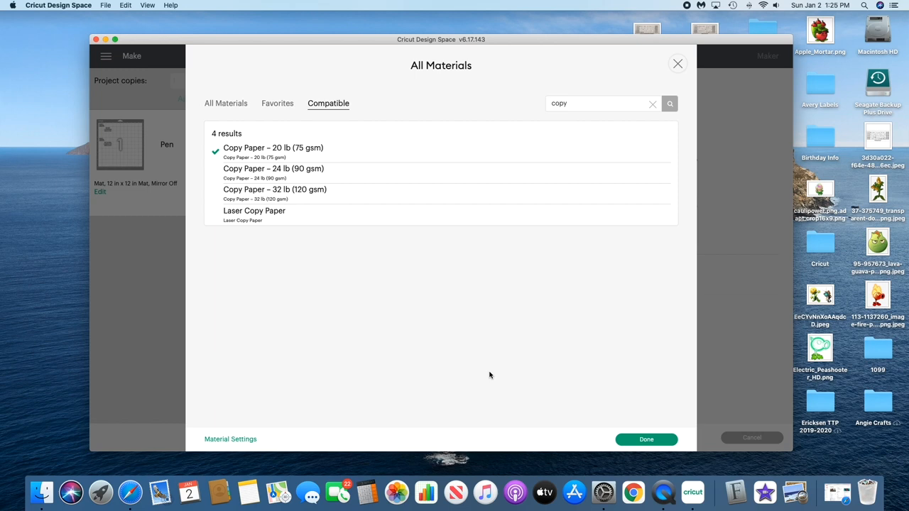
left_click(645, 439)
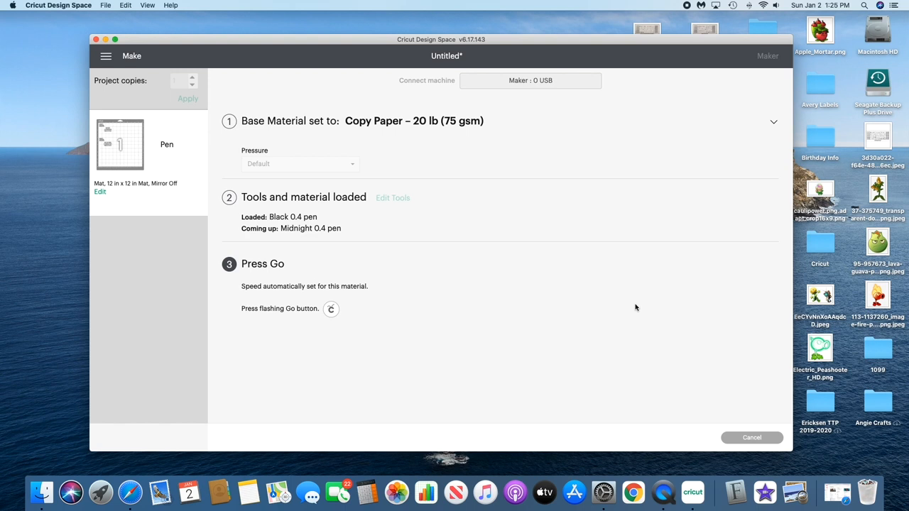